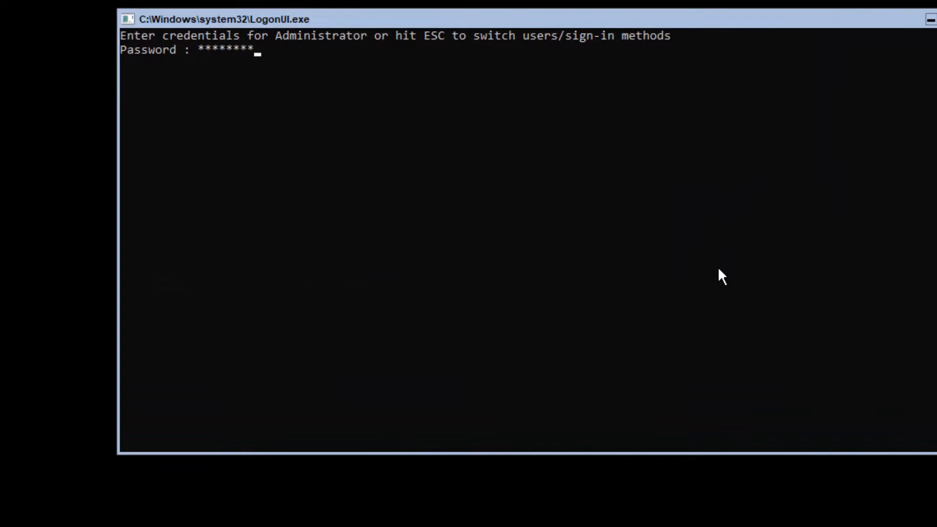
- Sign in as Administrator so an Administrator command prompt opens
{"action": "key", "text": "Return"}
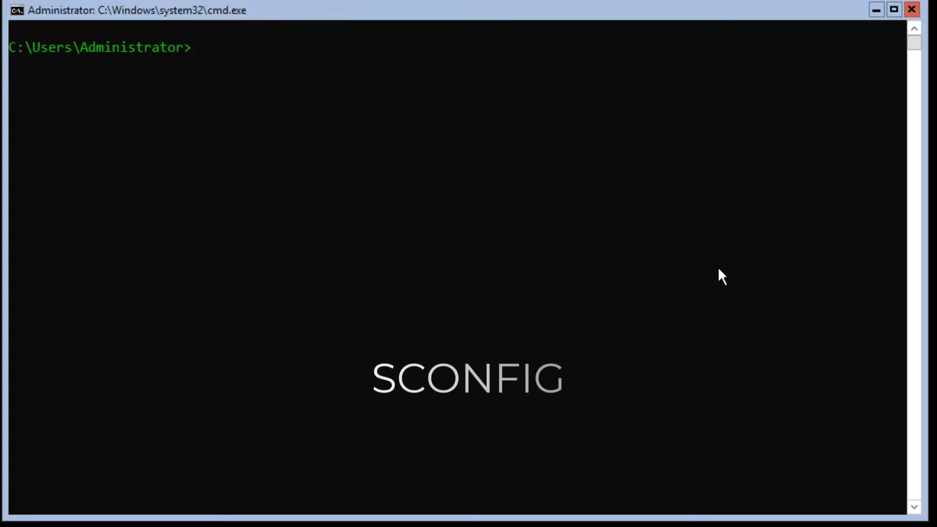
- Run sconfig to bring up the Server Configuration menu for SRV2K19CORE1
{"action": "type", "text": "sconfig"}
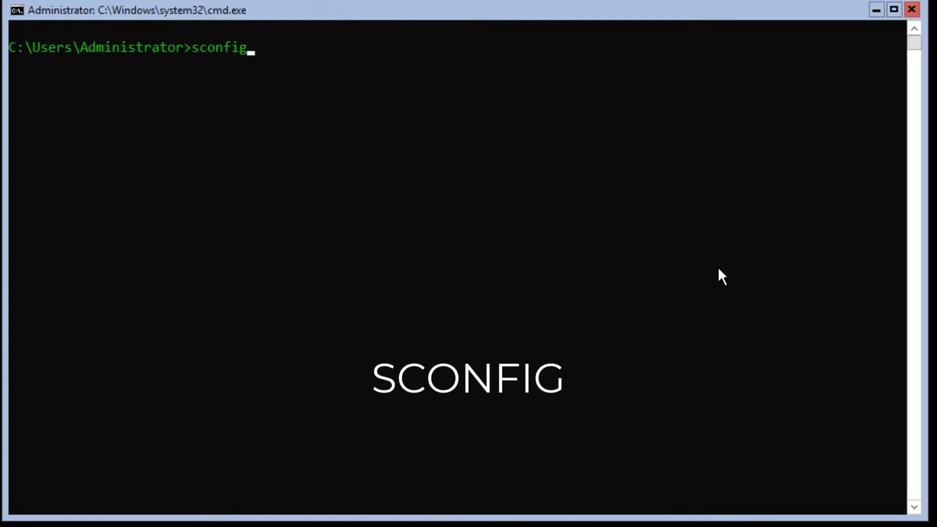
{"action": "key", "text": "Return"}
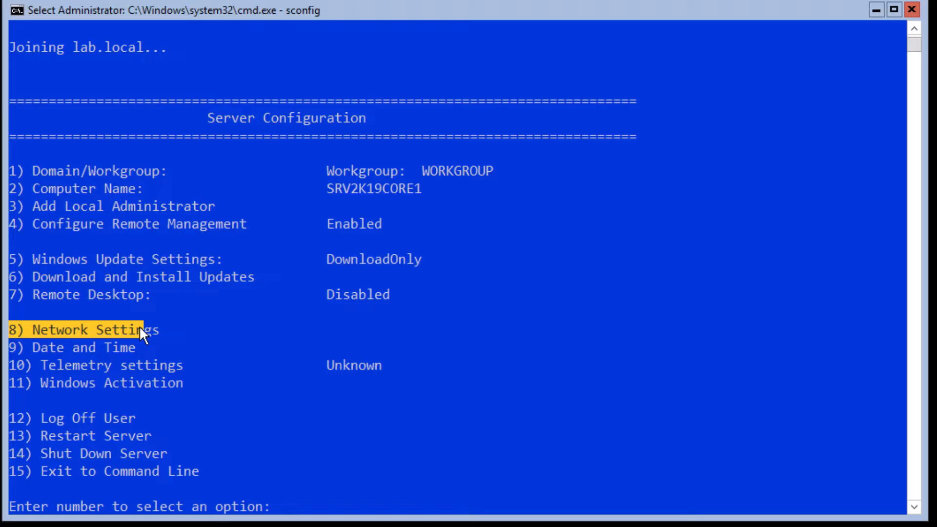
{"action": "mouse_move", "coordinate": [371, 460]}
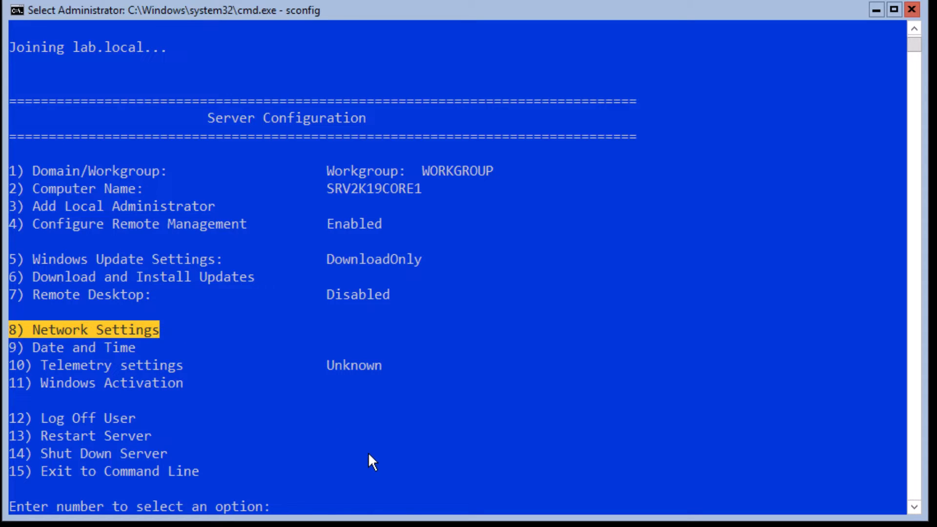
{"action": "type", "text": "8"}
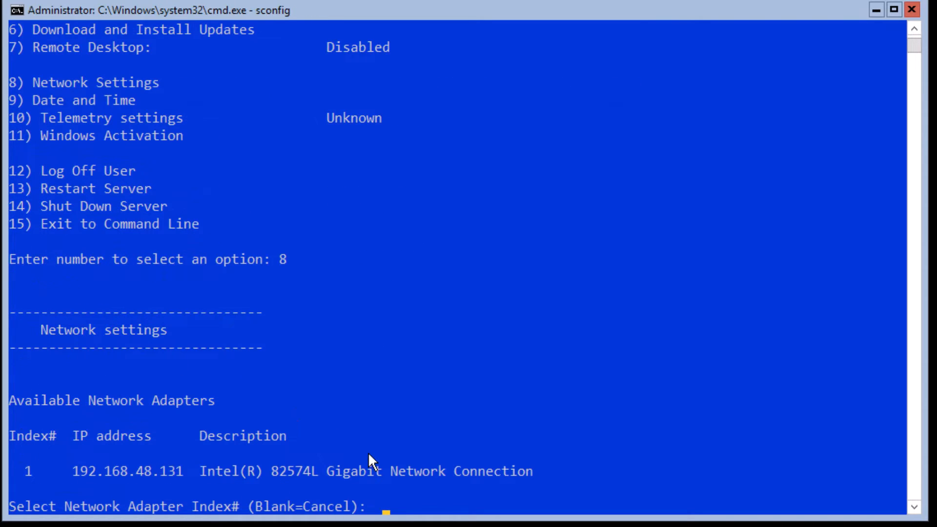
{"action": "mouse_move", "coordinate": [89, 481]}
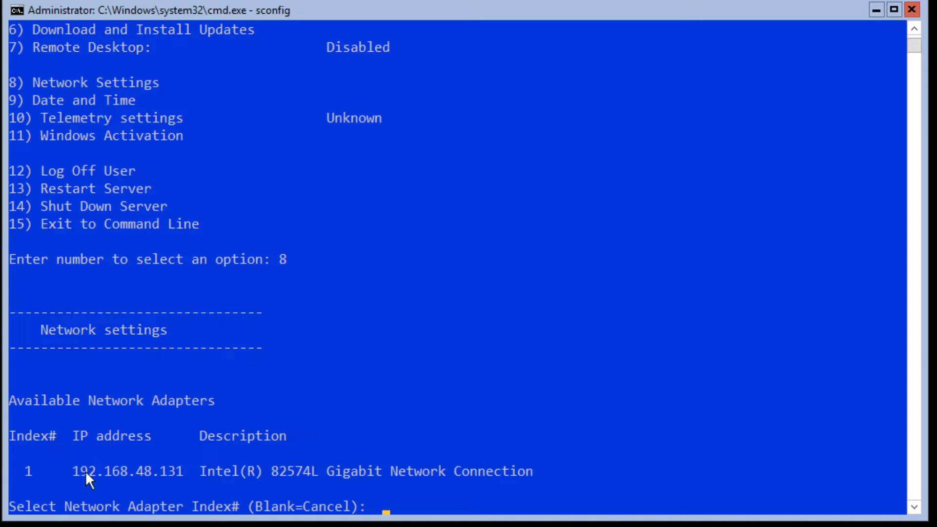
{"action": "double_click", "coordinate": [127, 471]}
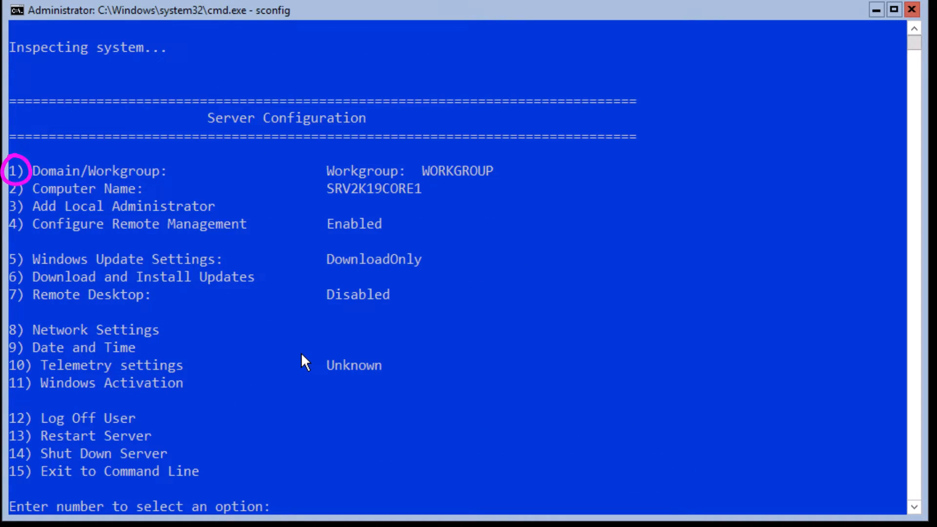
- Join the server to domain lab.local via option 1 / D using lab\administrator credentials
{"action": "type", "text": "1"}
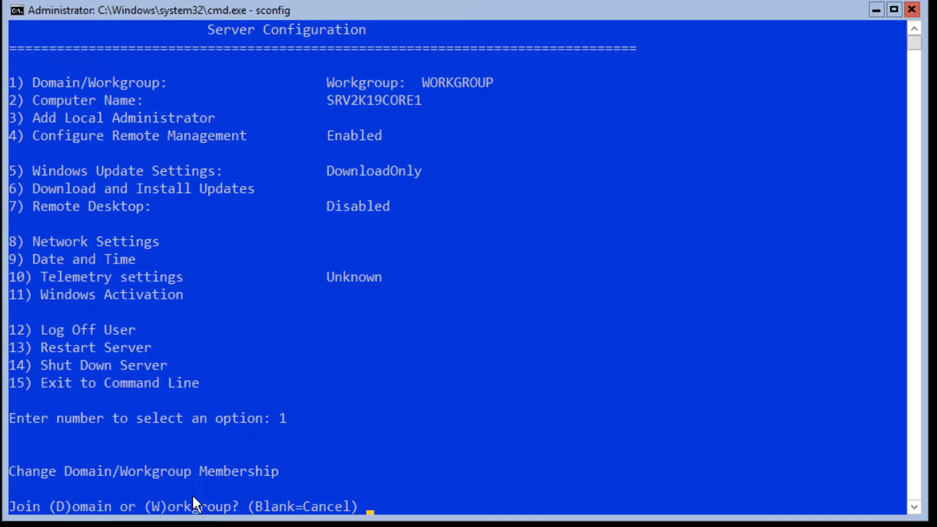
{"action": "type", "text": "d"}
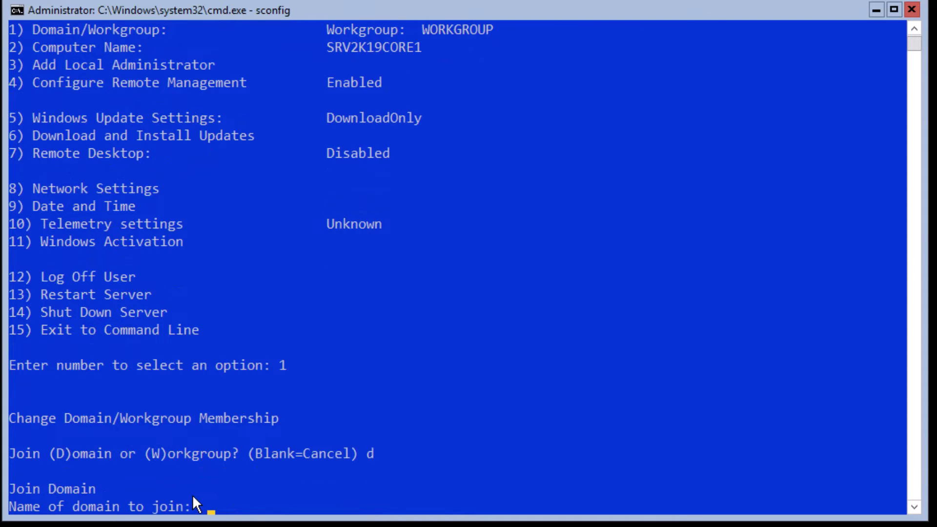
{"action": "type", "text": "lab.local"}
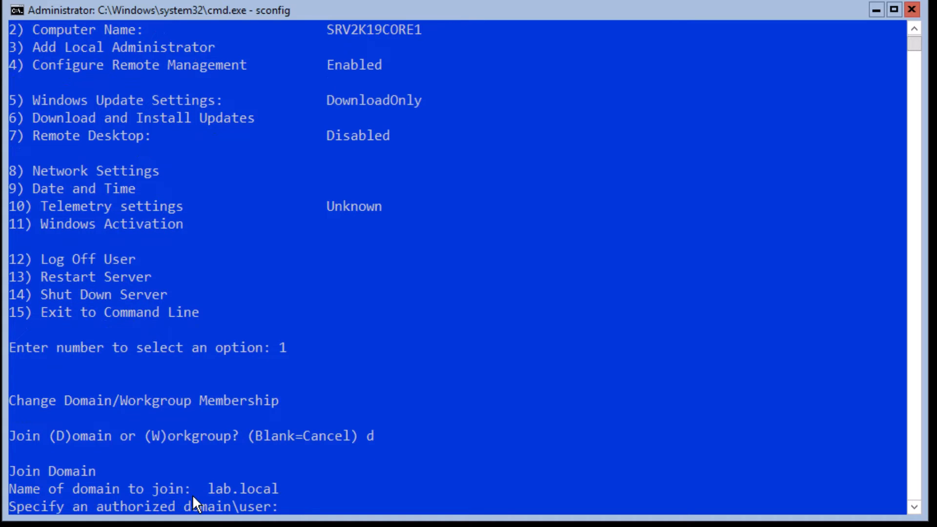
{"action": "type", "text": "l"}
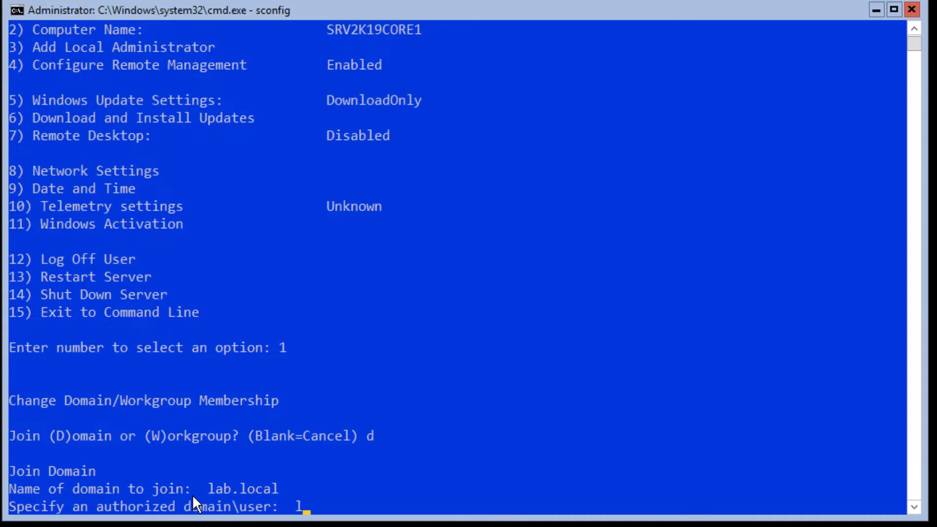
{"action": "type", "text": "lab\\adm"}
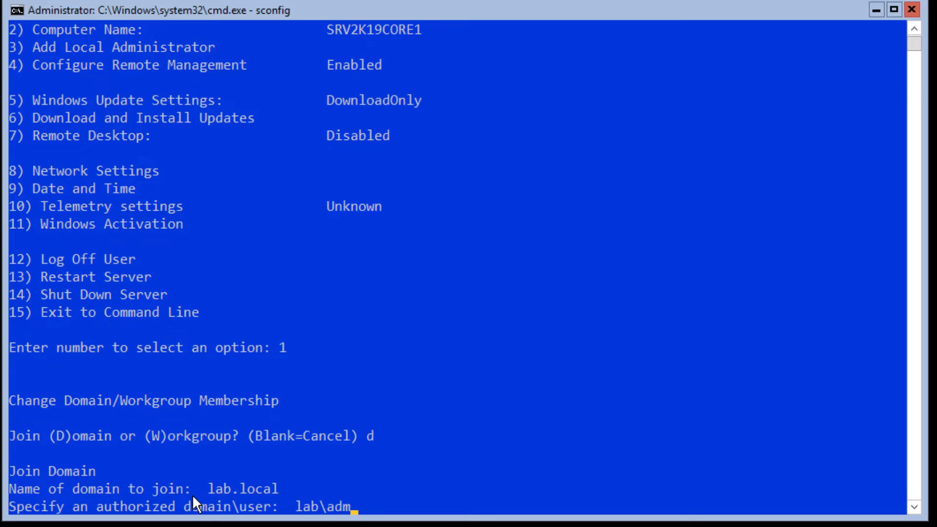
{"action": "type", "text": "inistrator"}
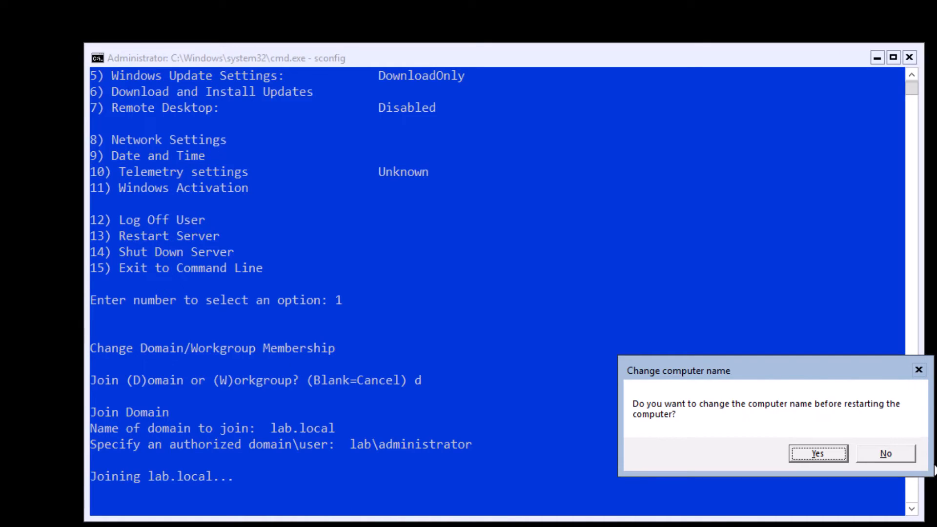
- Keep the current computer name, let the server restart, and sign back in as Administrator
{"action": "left_click", "coordinate": [886, 453]}
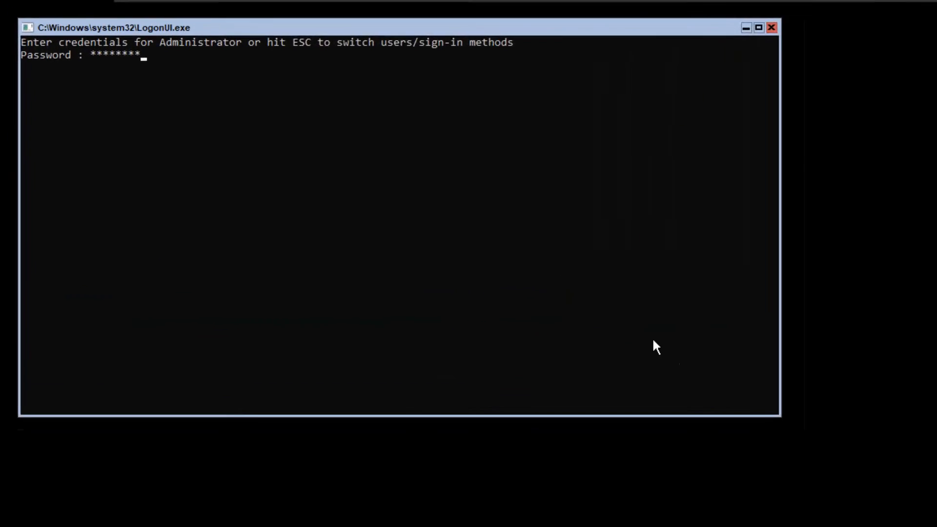
{"action": "key", "text": "Return"}
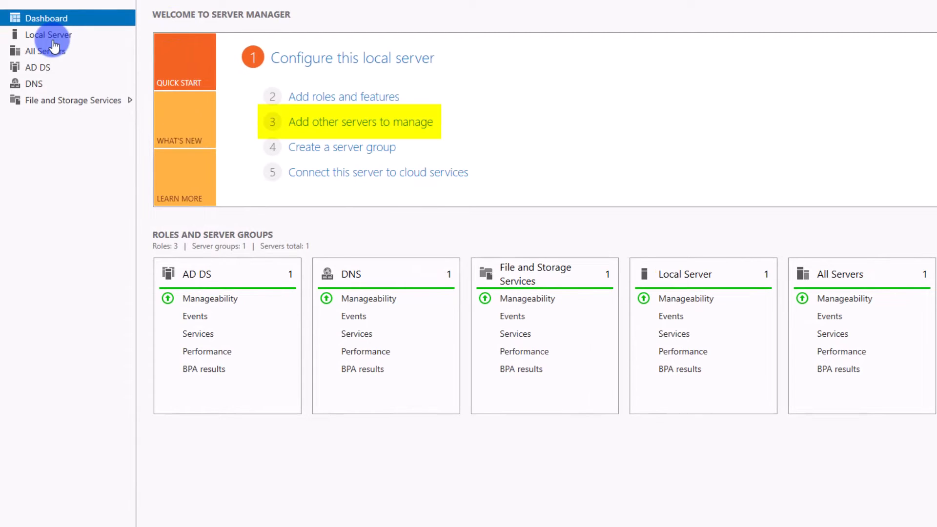
{"action": "mouse_move", "coordinate": [415, 129]}
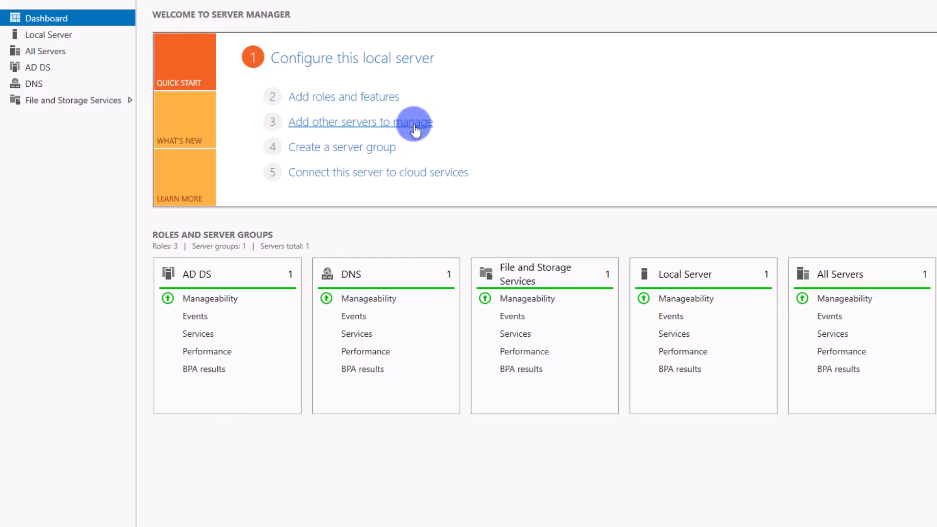
- Start 'Add other servers to manage' from the Server Manager Dashboard
{"action": "left_click", "coordinate": [358, 122]}
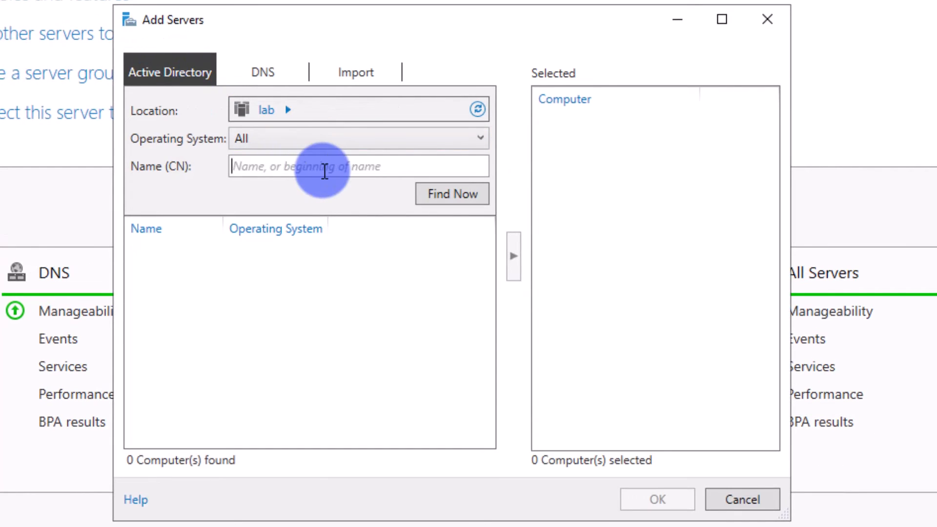
{"action": "mouse_move", "coordinate": [297, 129]}
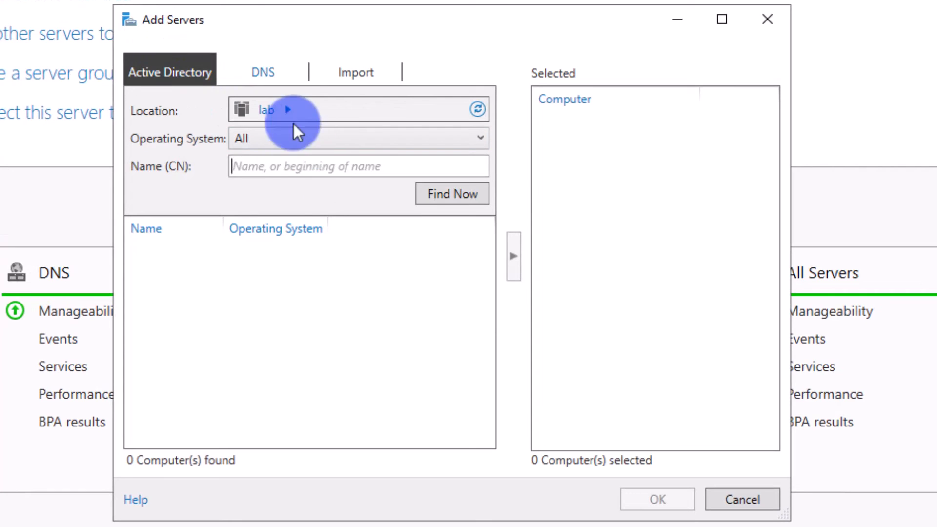
- Find srv2k19core1 by DNS, move it to Selected and confirm adding it to Server Manager
{"action": "left_click", "coordinate": [261, 72]}
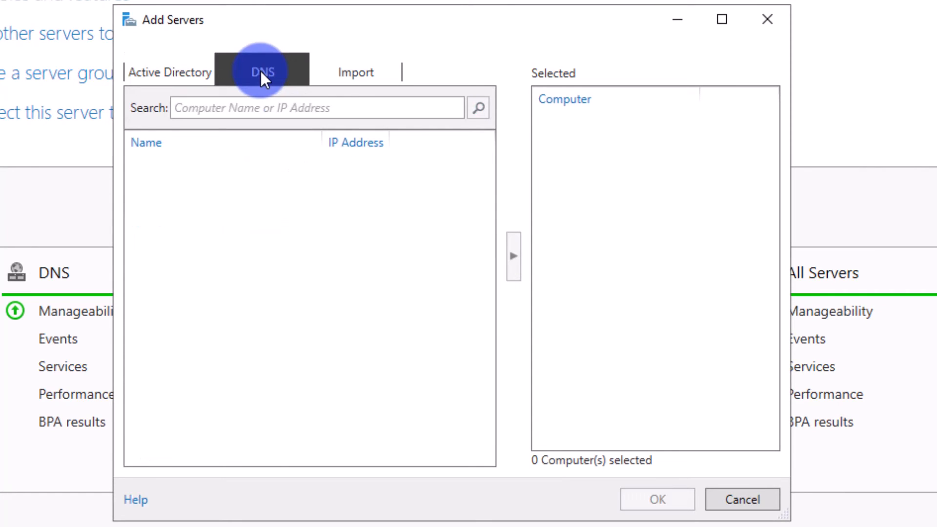
{"action": "left_click", "coordinate": [355, 71]}
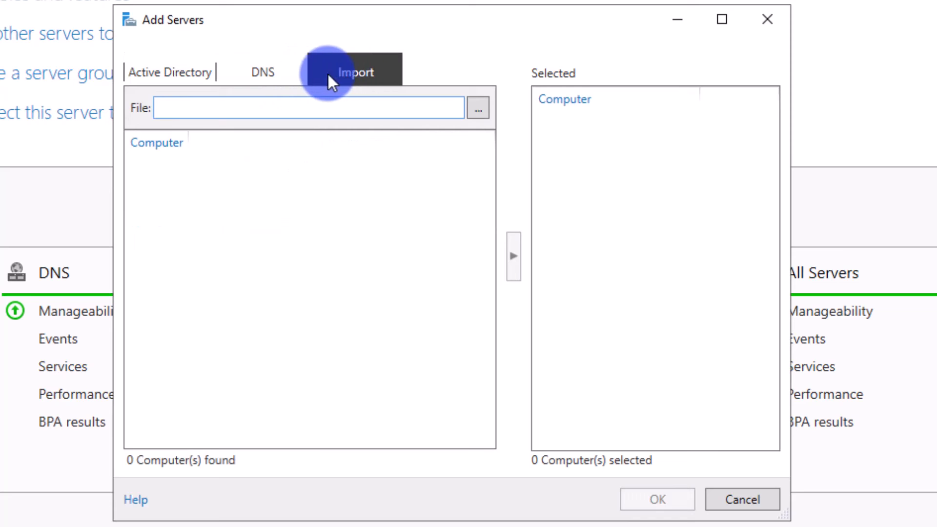
{"action": "left_click", "coordinate": [262, 71]}
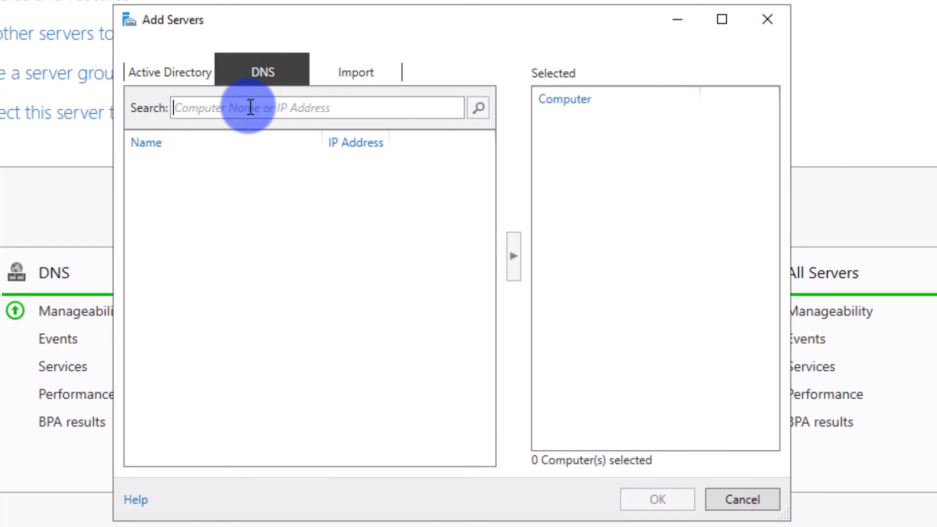
{"action": "type", "text": "srv2k19core1"}
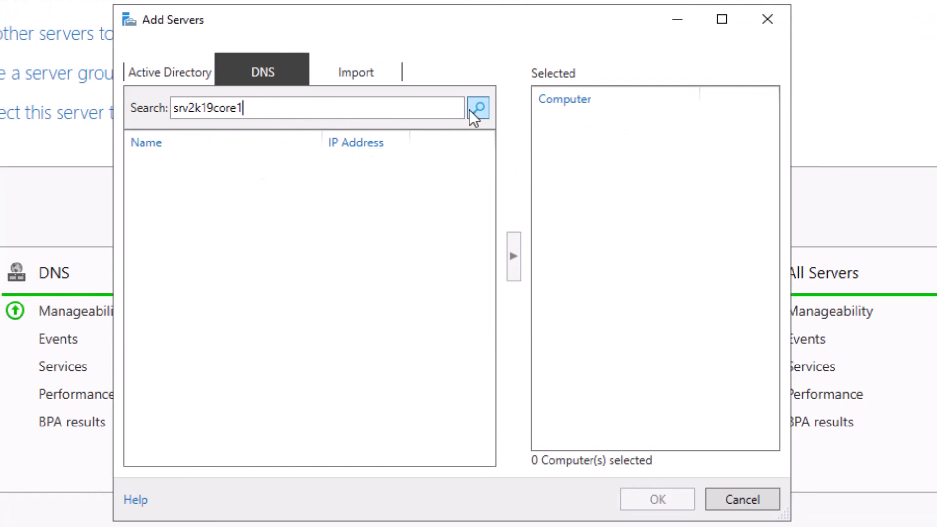
{"action": "left_click", "coordinate": [477, 109]}
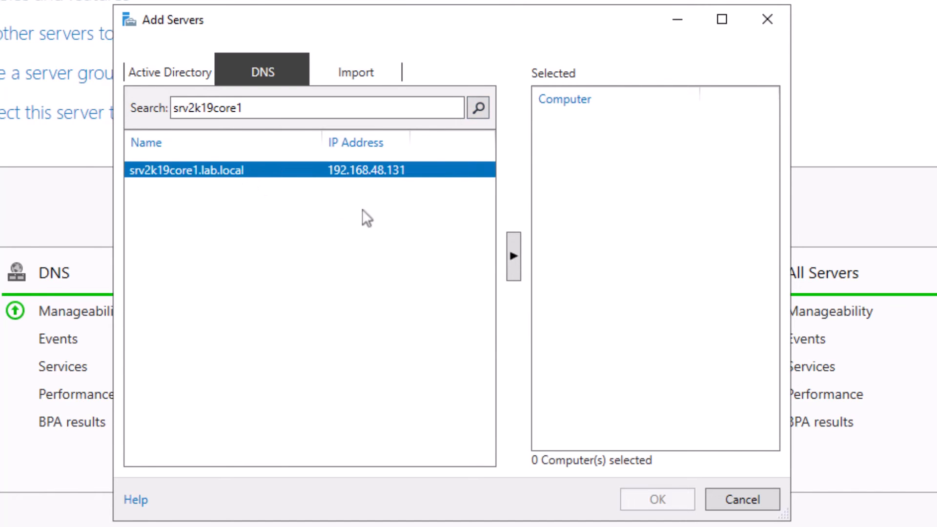
{"action": "left_click", "coordinate": [512, 256]}
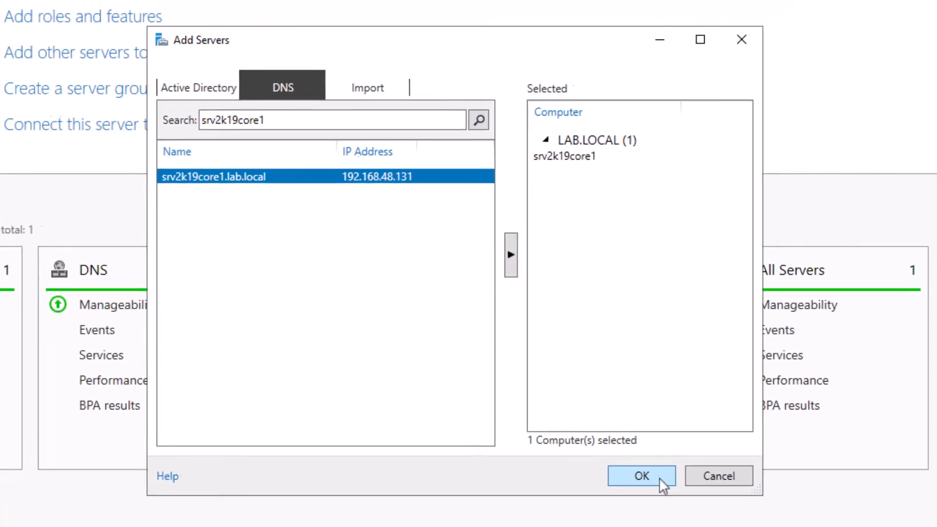
{"action": "left_click", "coordinate": [640, 476]}
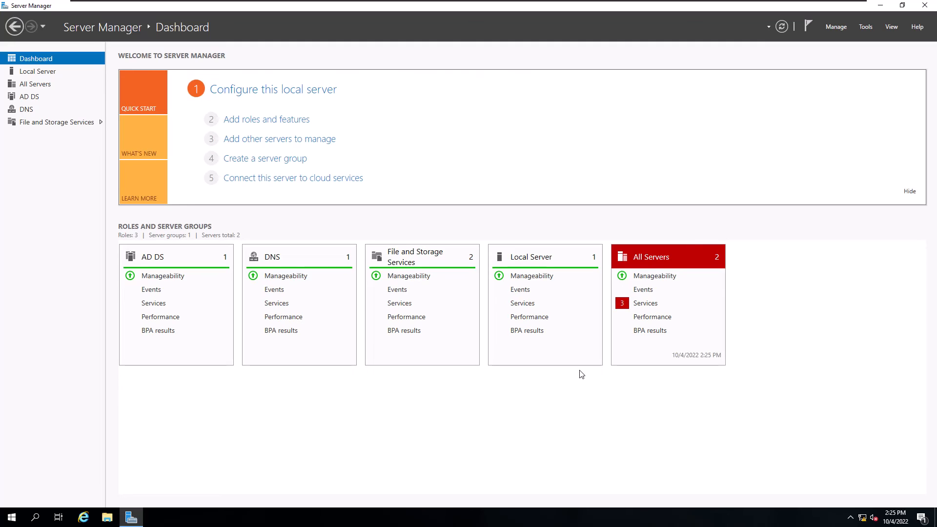
{"action": "mouse_move", "coordinate": [49, 81]}
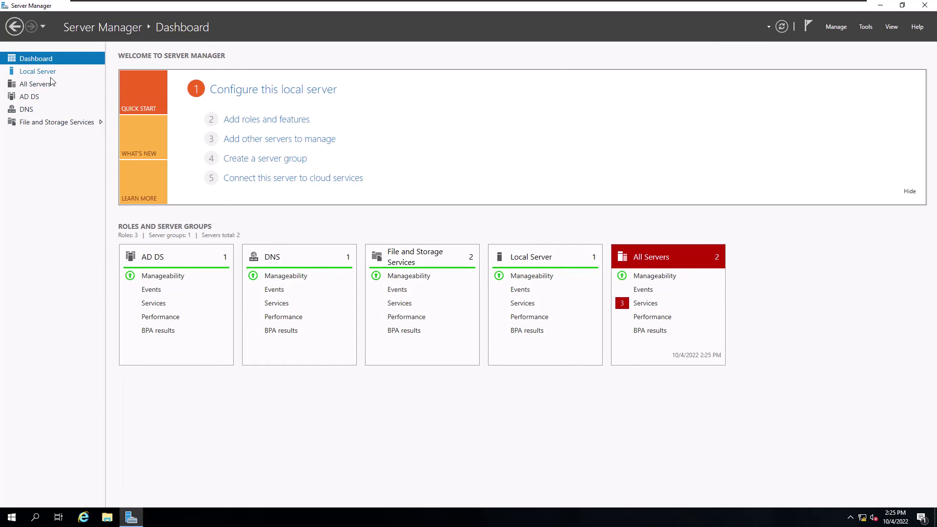
- Show the All Servers page listing SRV1 and SRV2K19CORE1
{"action": "left_click", "coordinate": [909, 192]}
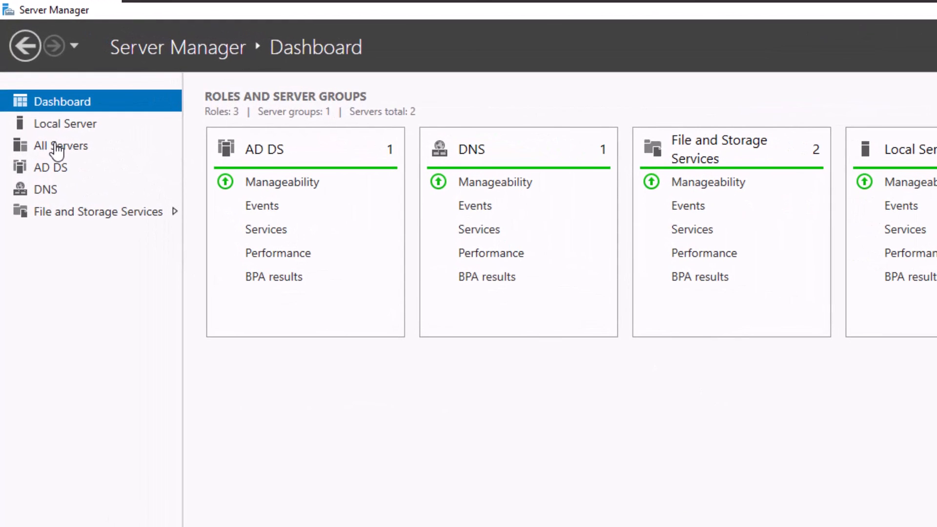
{"action": "mouse_move", "coordinate": [60, 146]}
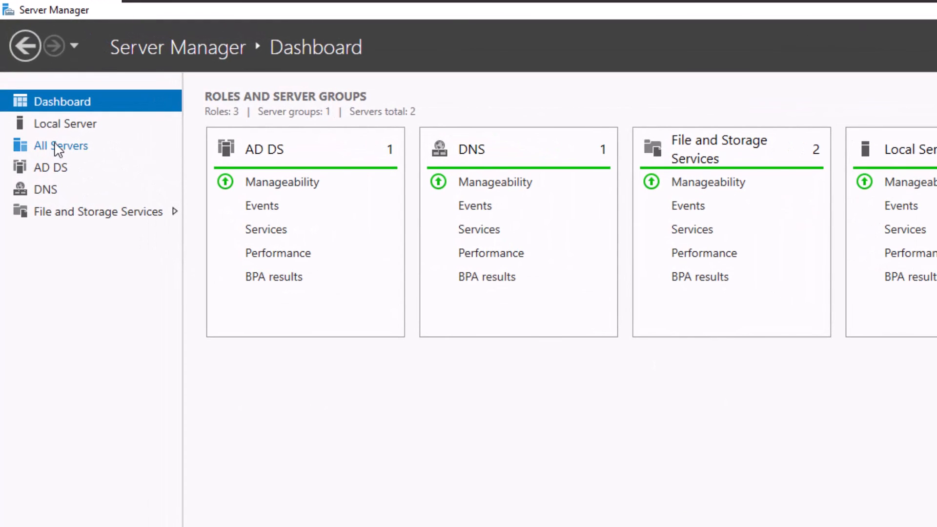
{"action": "left_click", "coordinate": [60, 146]}
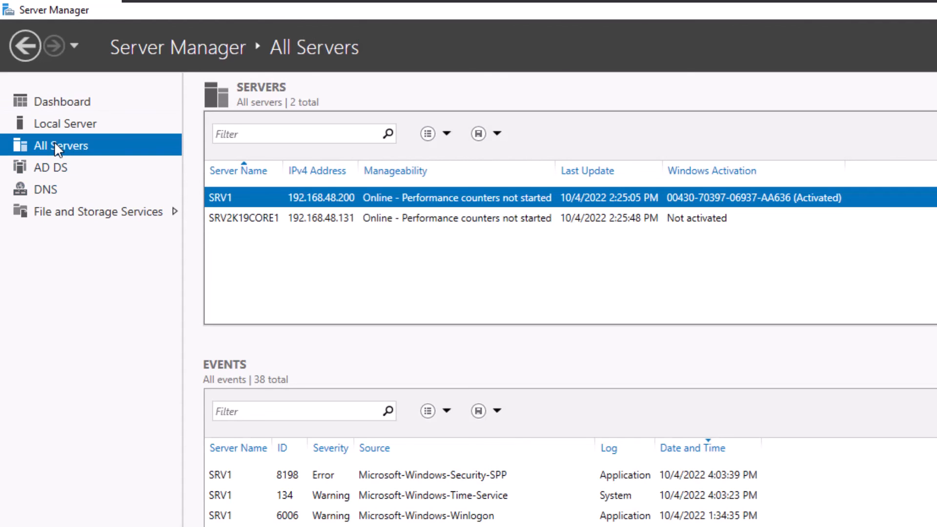
{"action": "left_click", "coordinate": [243, 217]}
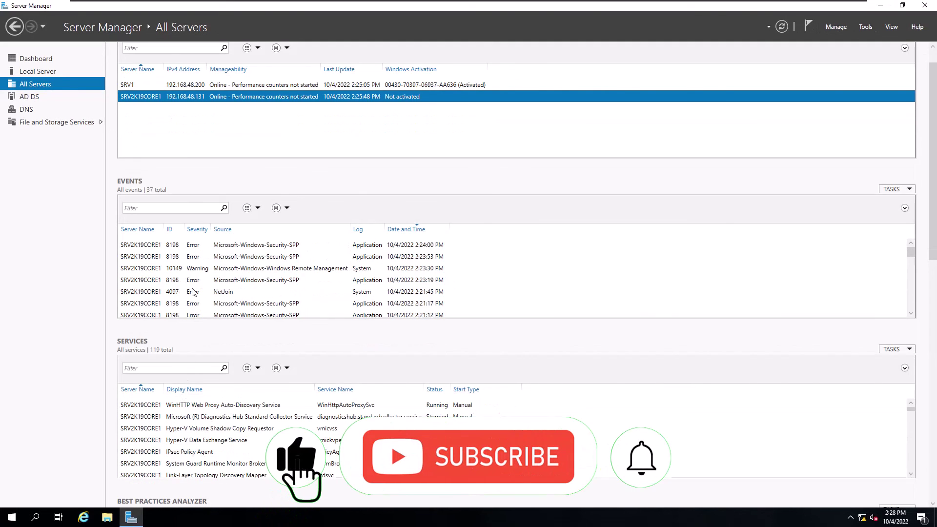
{"action": "left_click", "coordinate": [127, 84]}
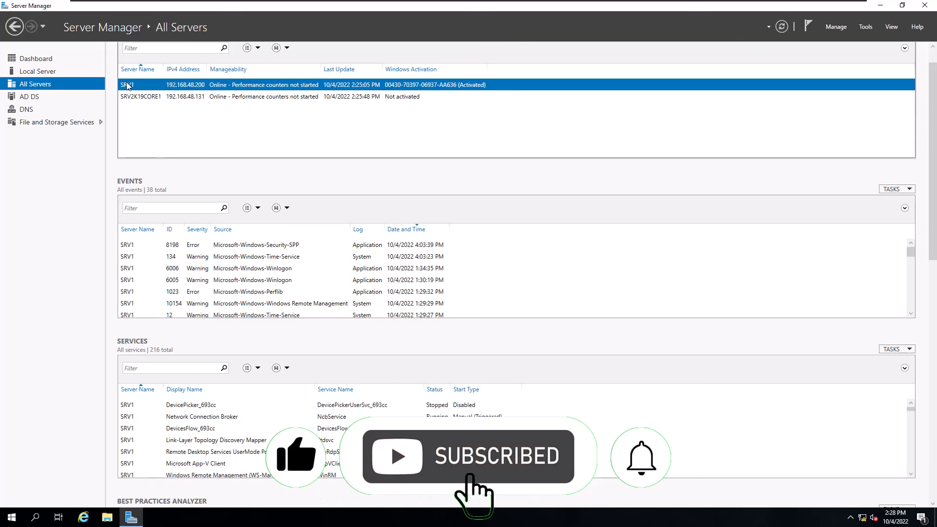
{"action": "scroll", "scroll_direction": "down", "scroll_amount": 3}
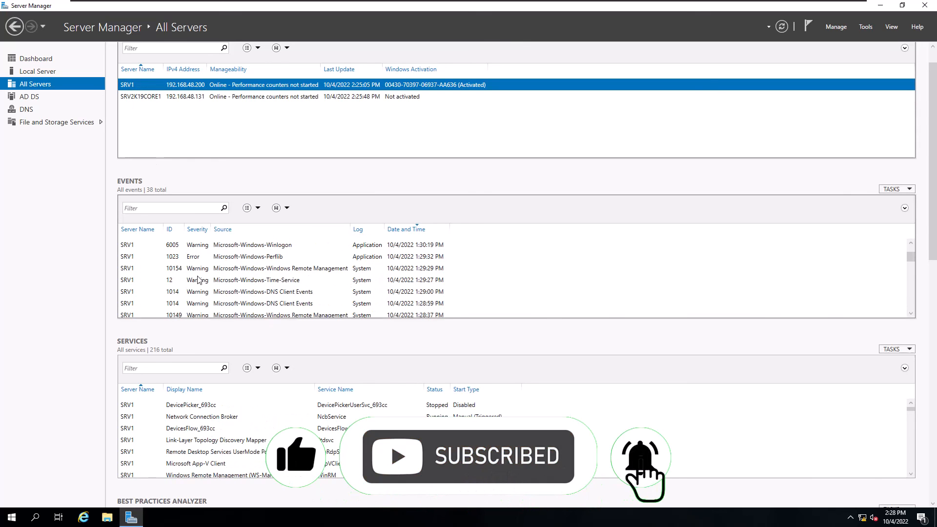